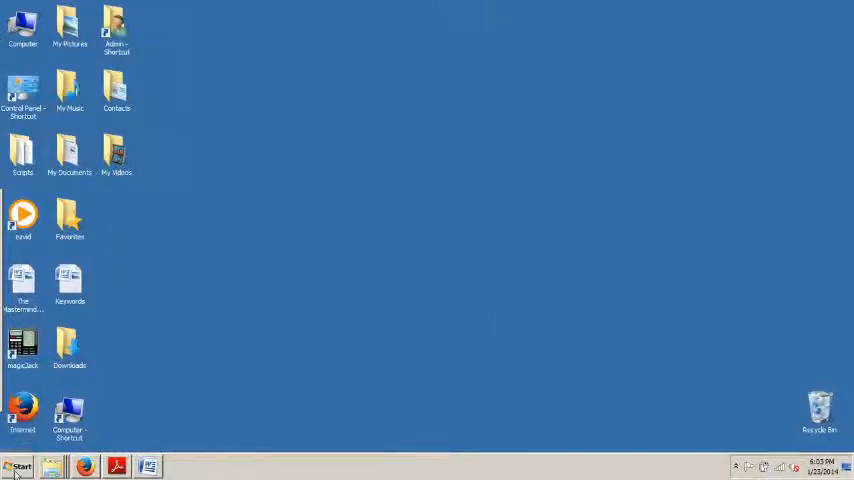
Launch SQL Server Configuration Manager from Start > All Programs > Microsoft SQL Server 2012 > Configuration Tools.
left_click(18, 466)
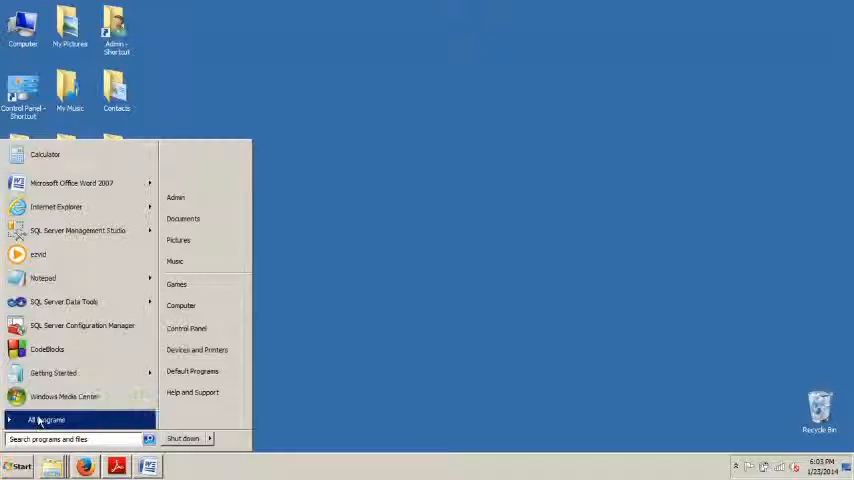
left_click(49, 419)
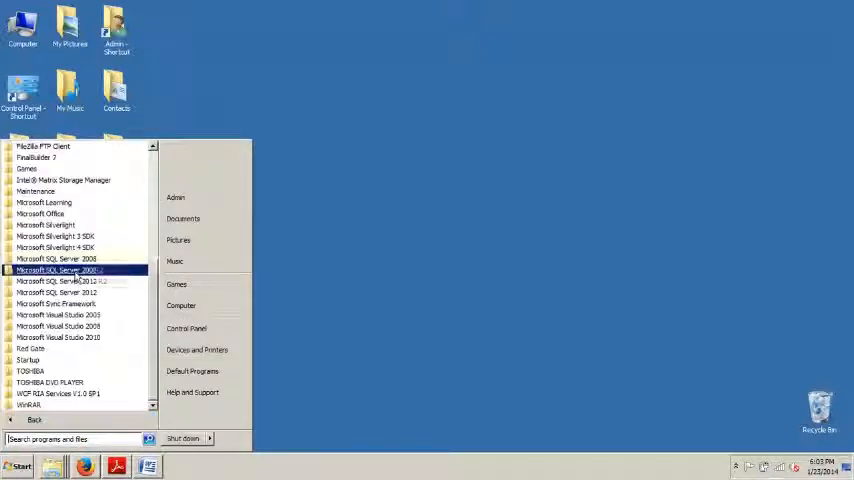
left_click(62, 270)
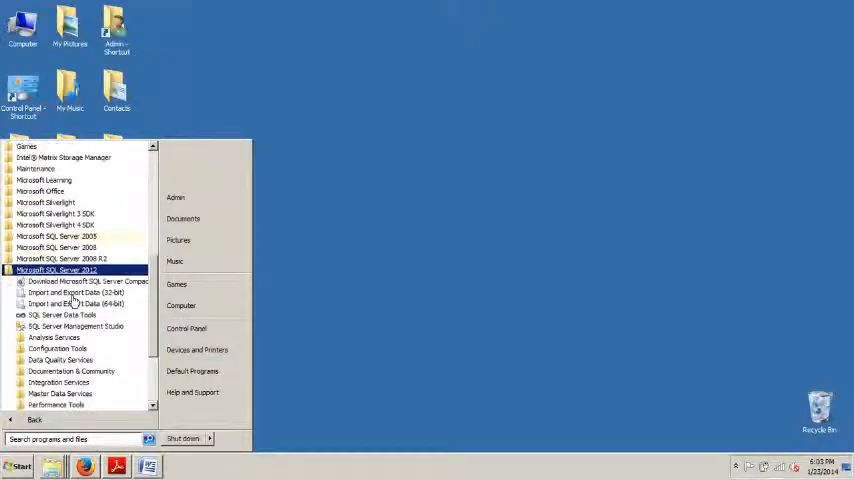
mouse_move(57, 348)
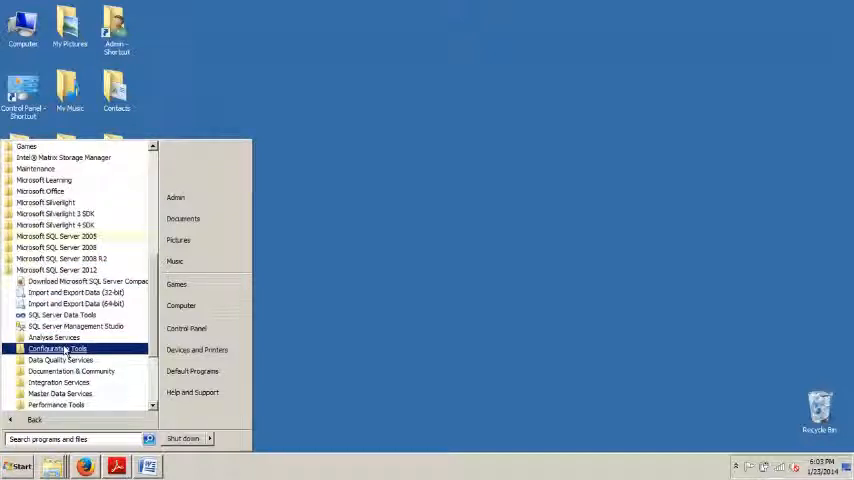
left_click(57, 348)
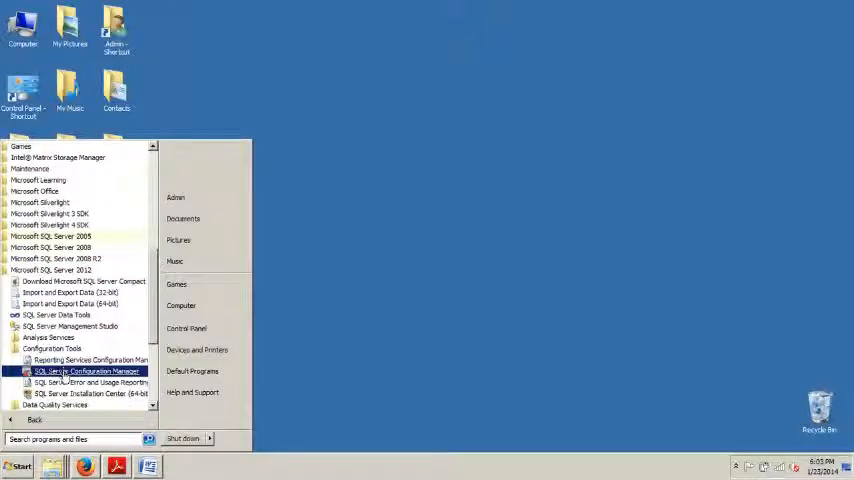
left_click(450, 250)
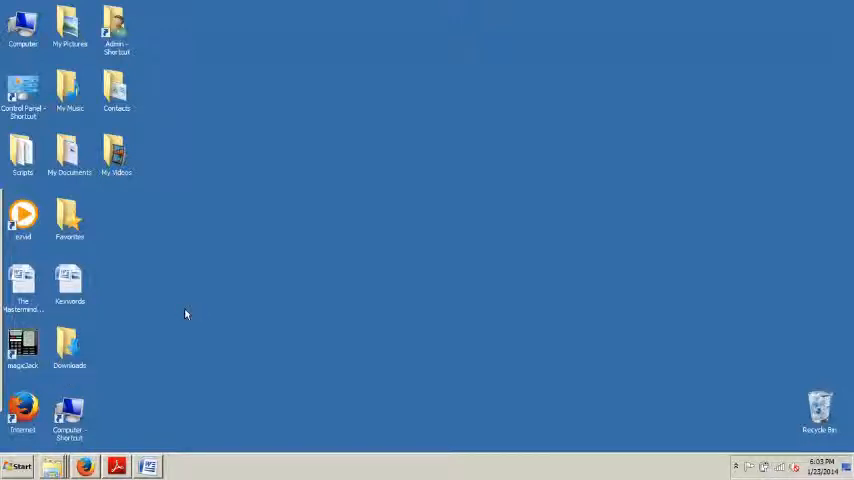
Select SQL Server Services to list the services, with the main SQL Server service Stopped.
left_click(178, 465)
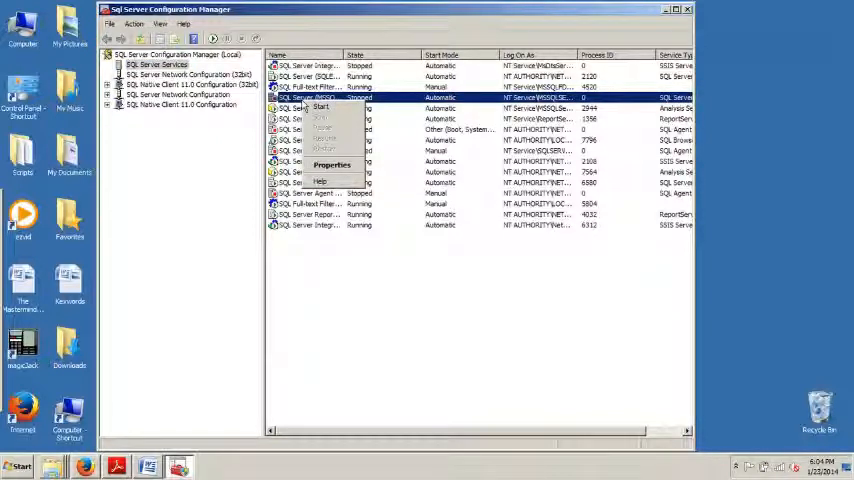
mouse_move(320, 107)
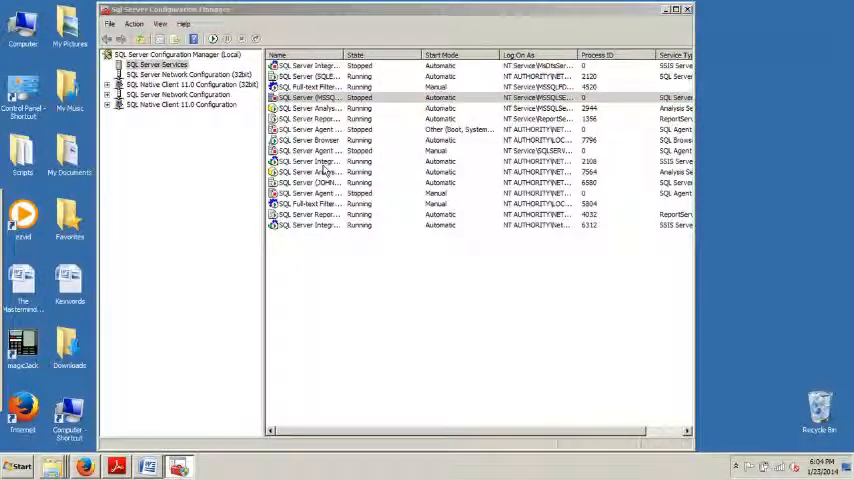
Open the Properties dialog of the stopped SQL Server (MSSQLSERVER) service on its Log On tab.
double_click(305, 97)
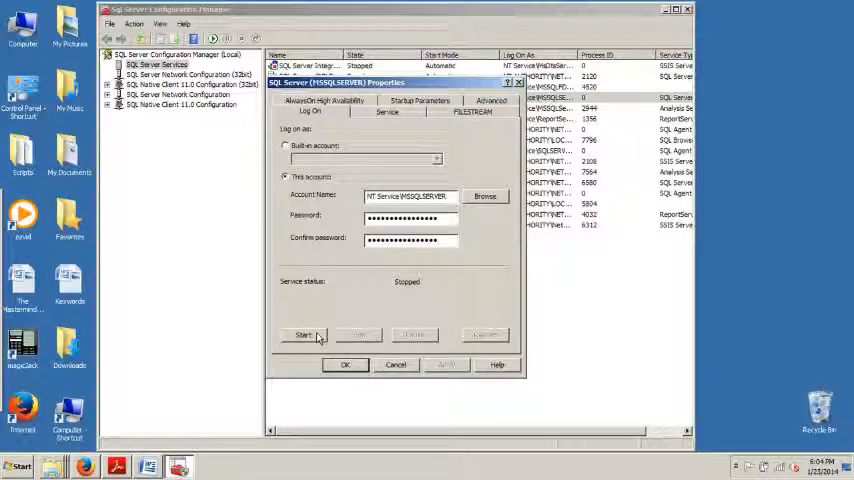
Start the MSSQLSERVER service from the Log On tab so its status reads Running.
left_click(304, 335)
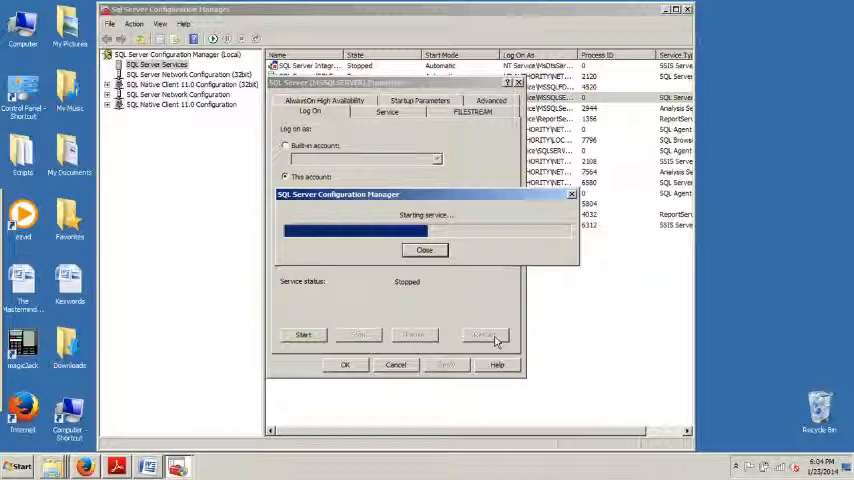
left_click(423, 250)
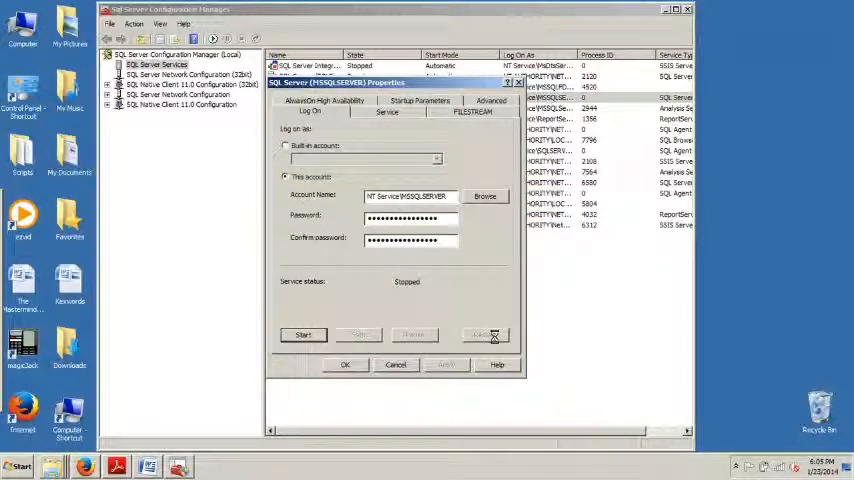
left_click(303, 334)
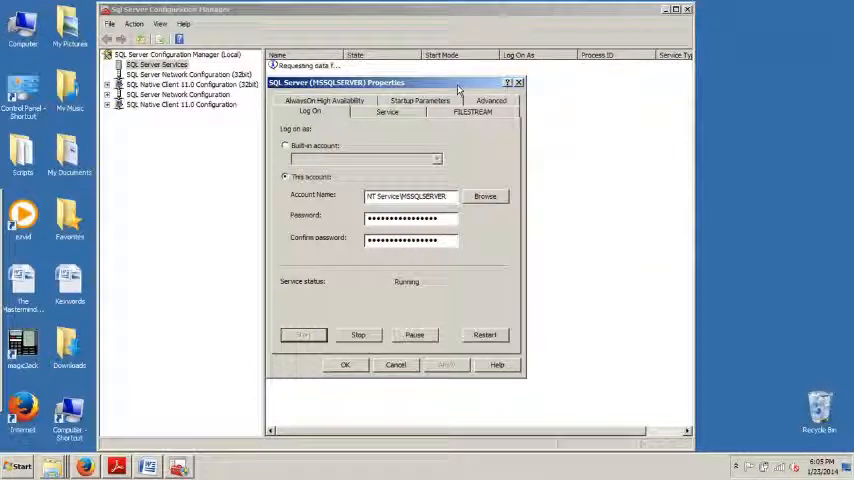